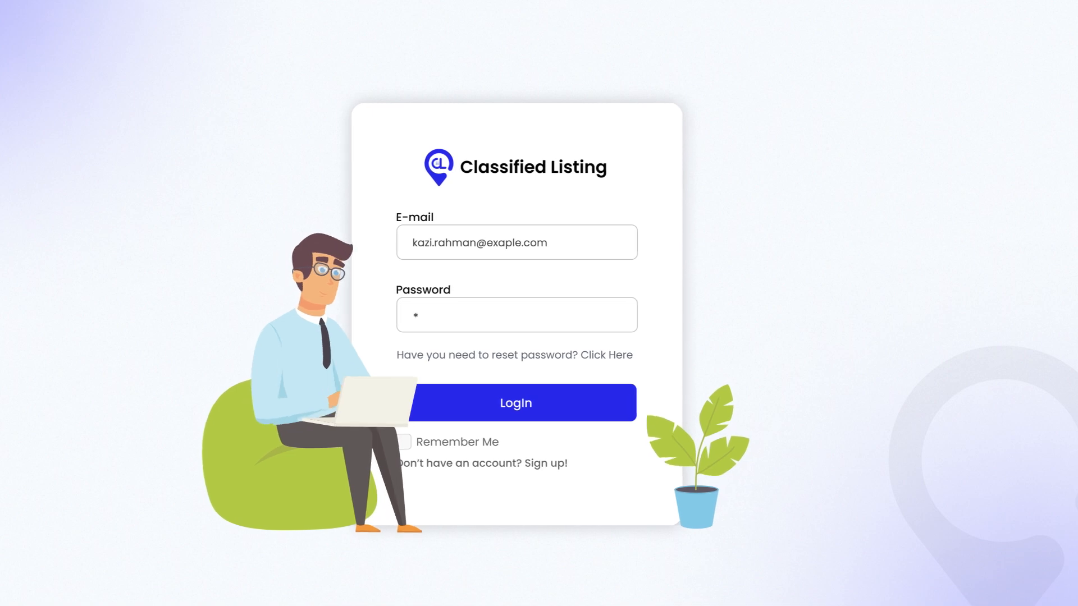
- Sign in, view My Listings, and start a new listing with Sell as the type
left_click(515, 402)
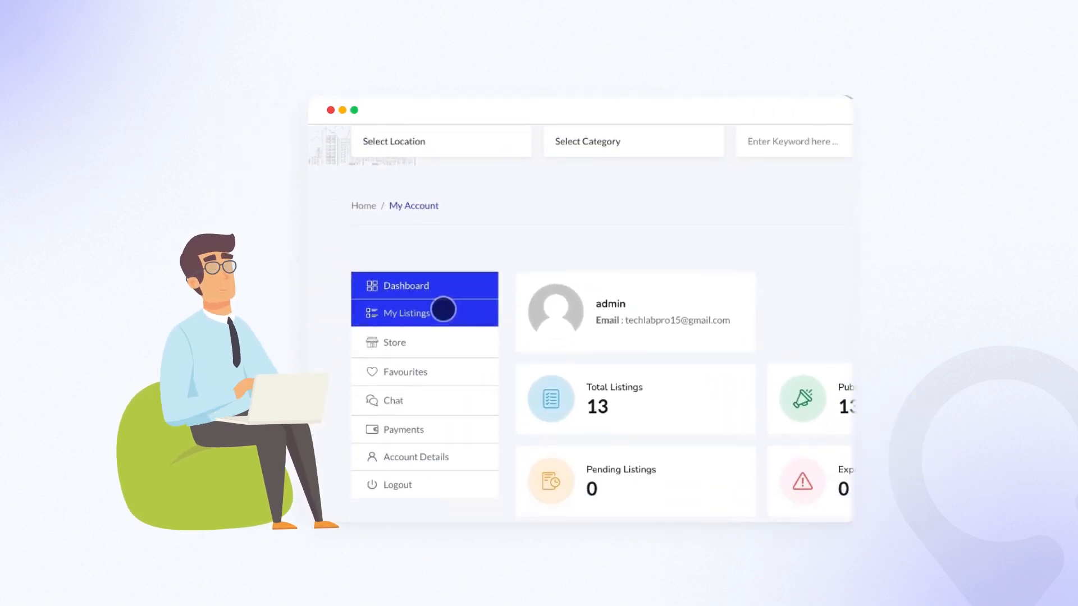
left_click(413, 314)
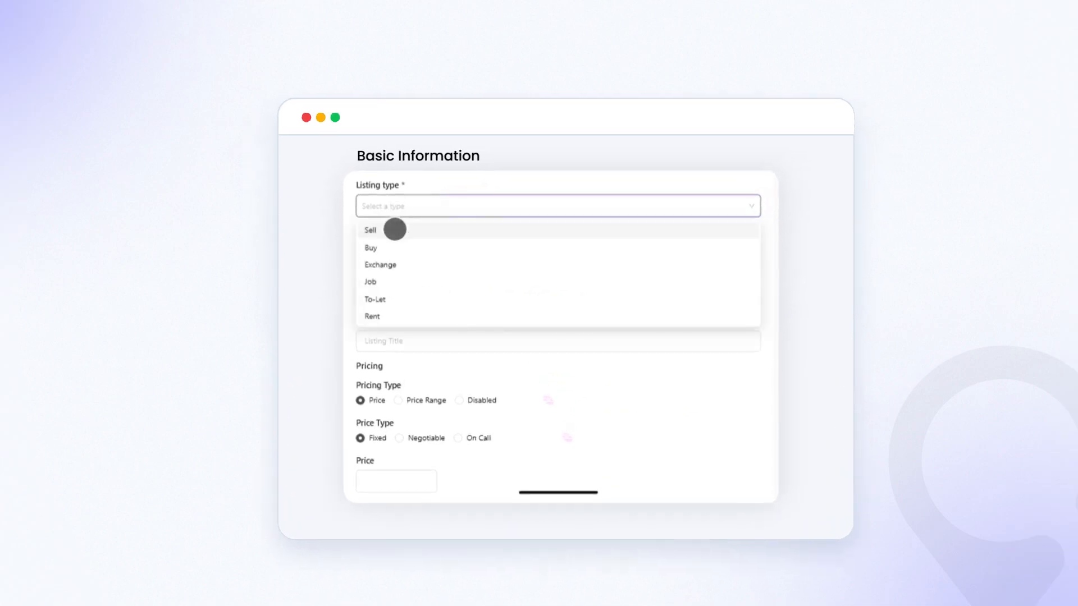
left_click(369, 229)
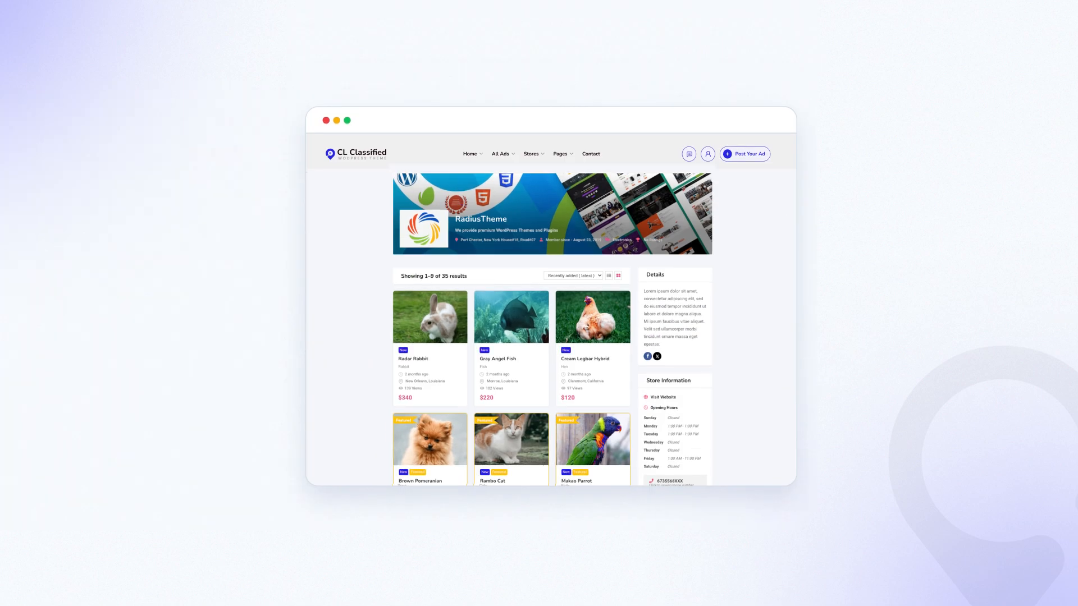
- Scroll the Classima home page down past Popular Categories to Featured Ads
scroll("down", 3)
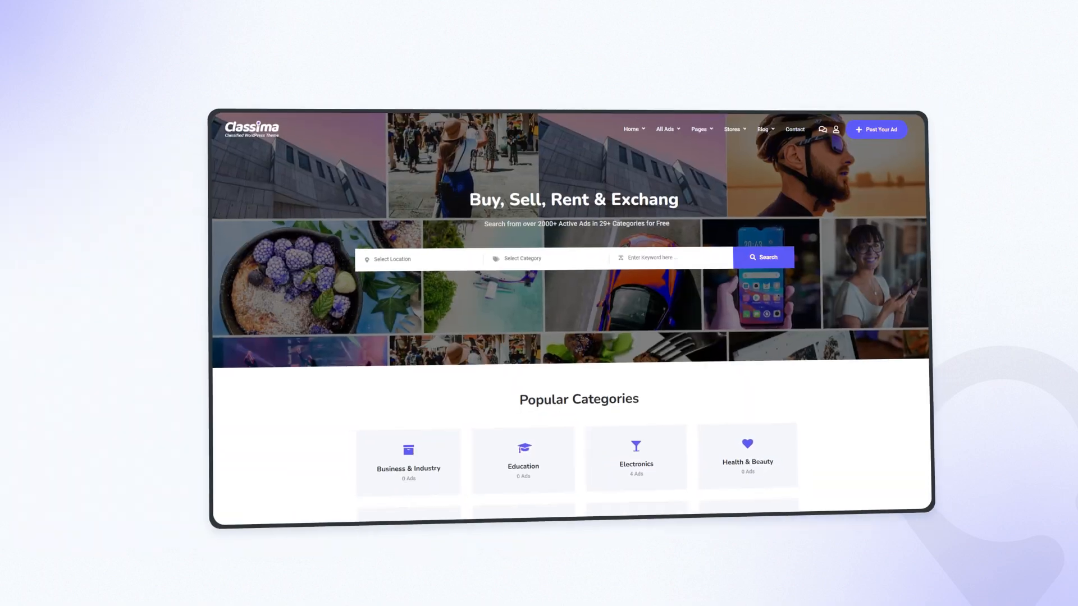
scroll("down", 3)
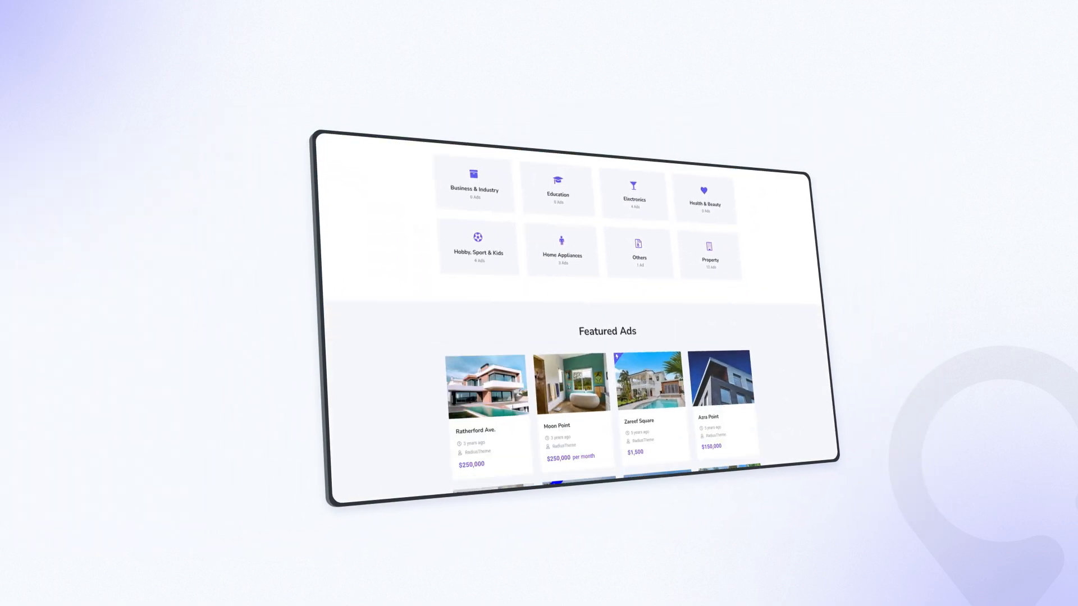